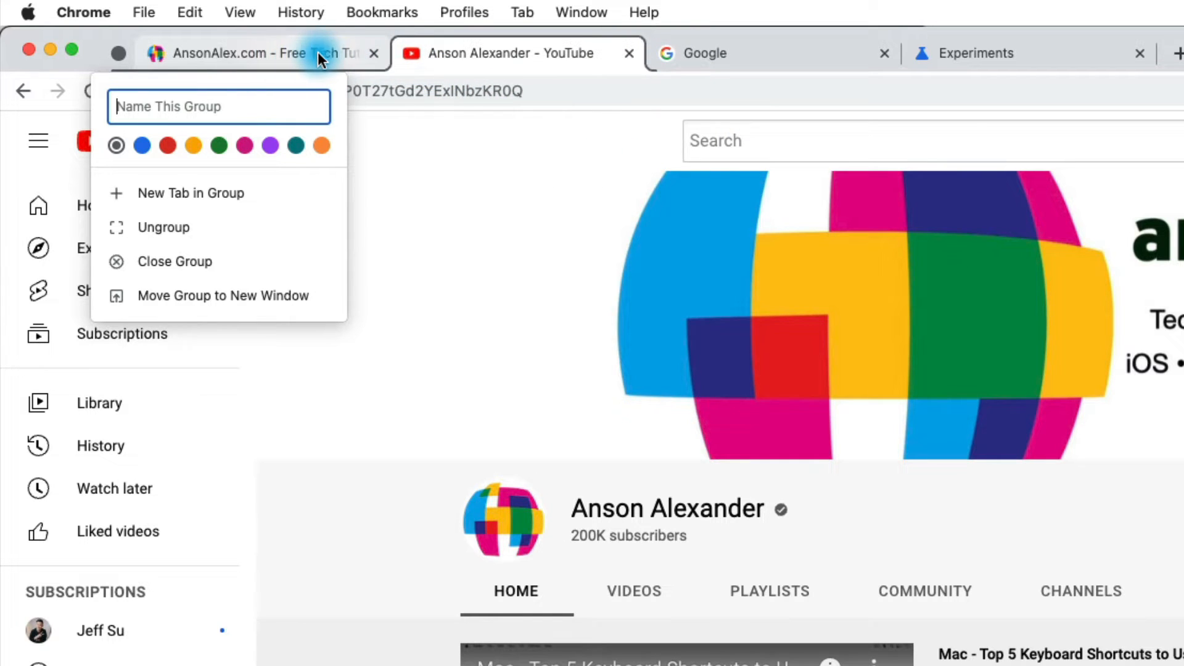
pyautogui.moveTo(423, 53)
pyautogui.write('anson')
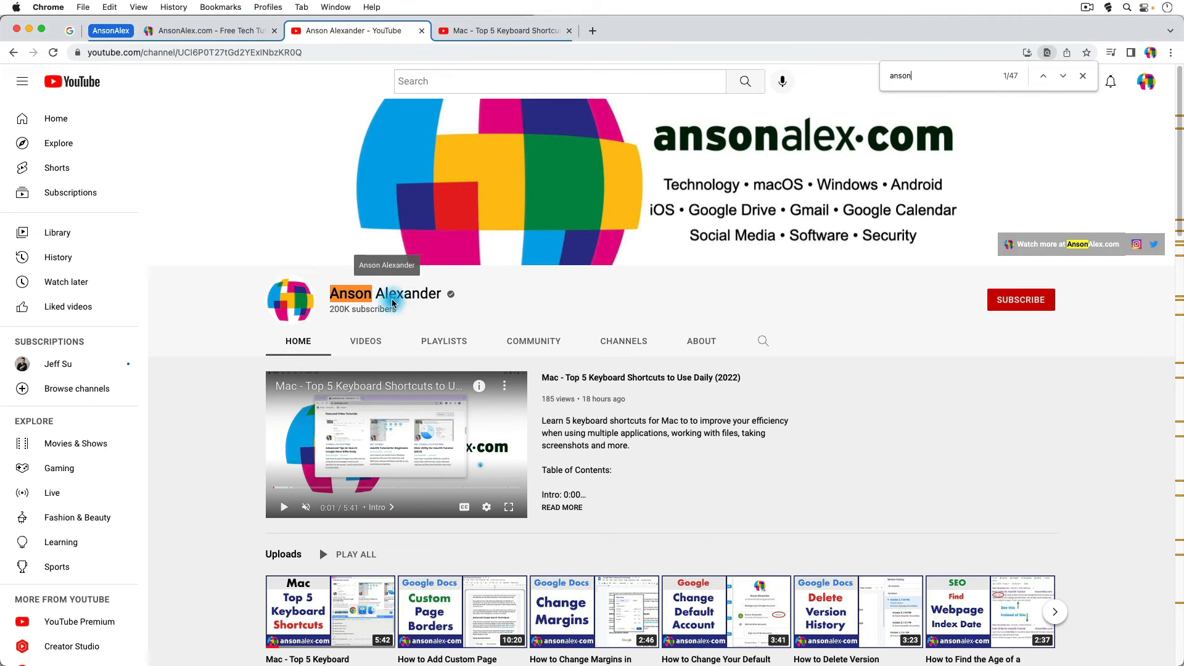
# Open a new blank tab after the Mac video tab with Cmd+T.
pyautogui.press('cmd+t')
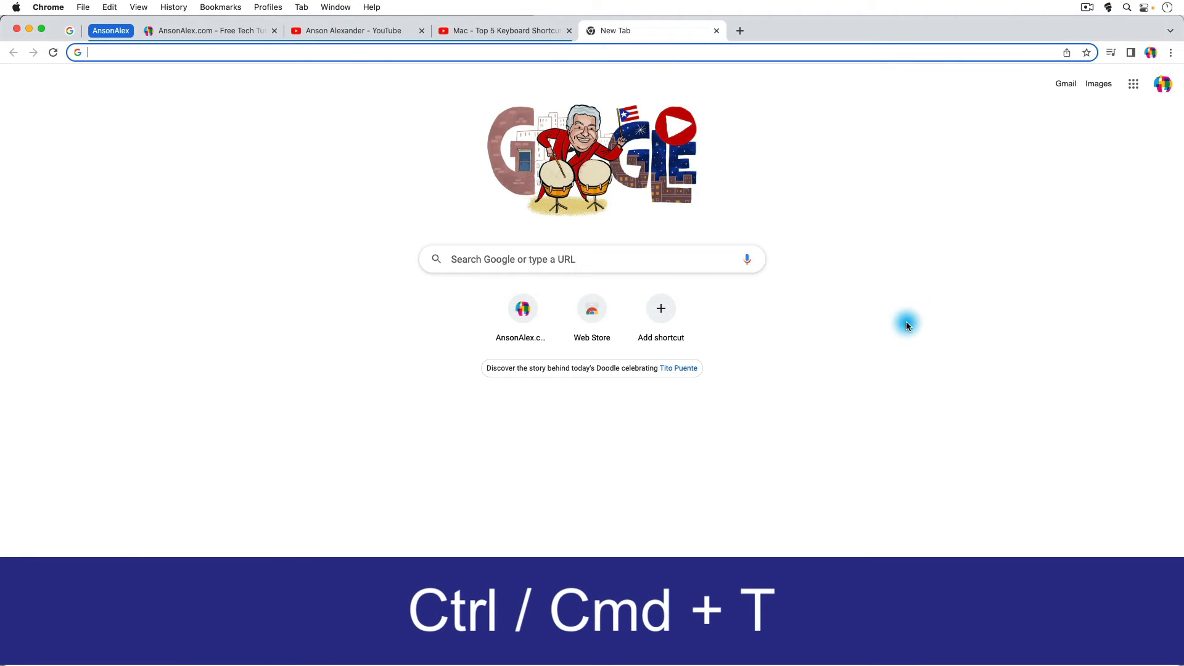
# Return to the AnsonAlex.com homepage tab showing its Latest Posts section.
pyautogui.click(355, 30)
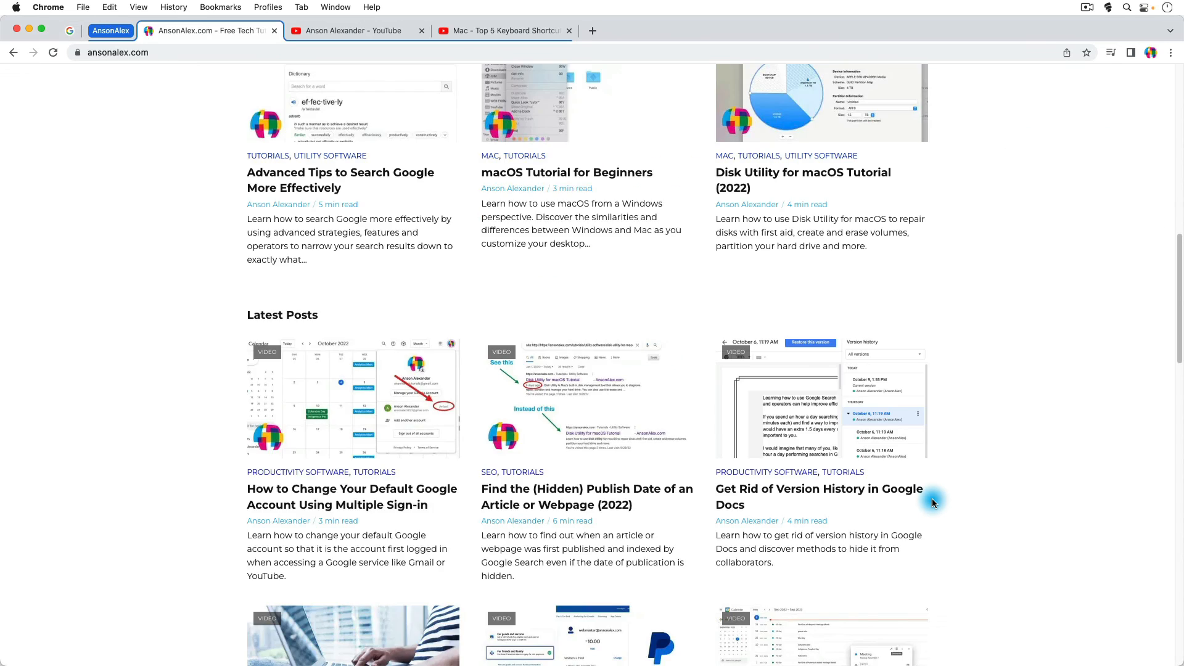
pyautogui.scroll(-3)
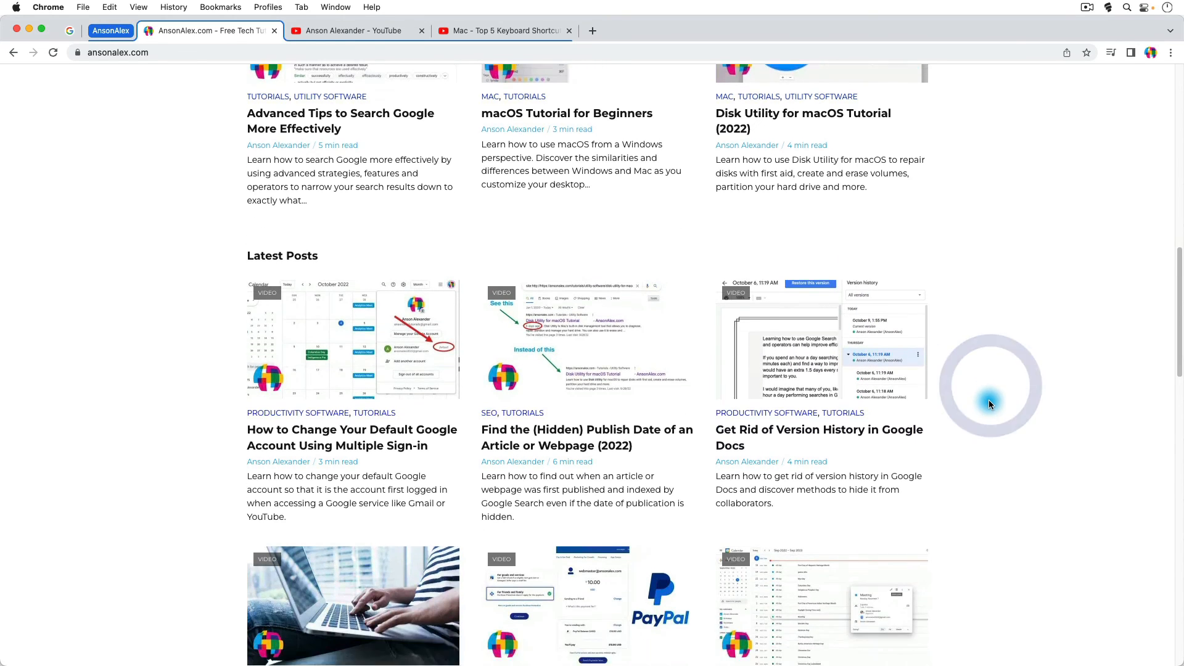